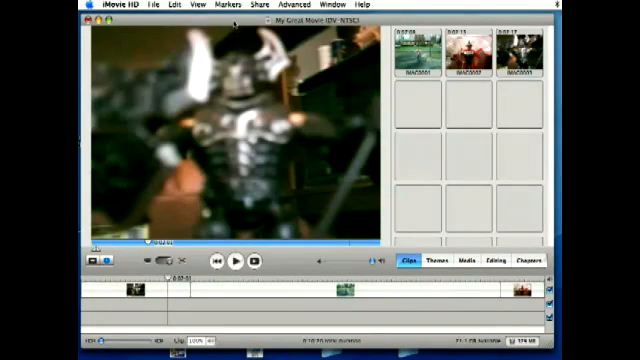
Show the Chapters pane listing markers 01 and IMAG0001 at the start and second clip
click(267, 10)
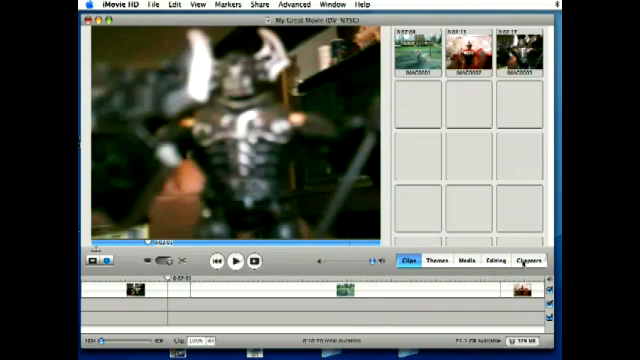
click(526, 262)
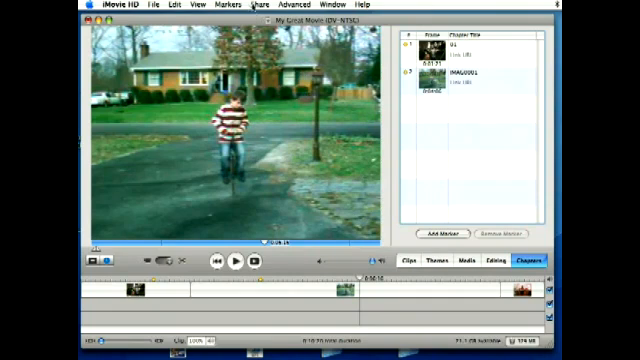
Share the chaptered movie to iDVD from the Share menu
click(264, 5)
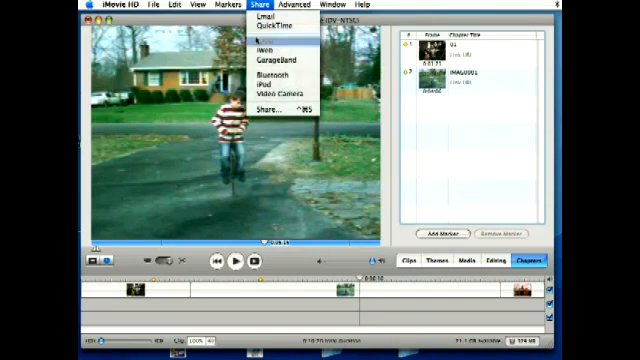
click(271, 100)
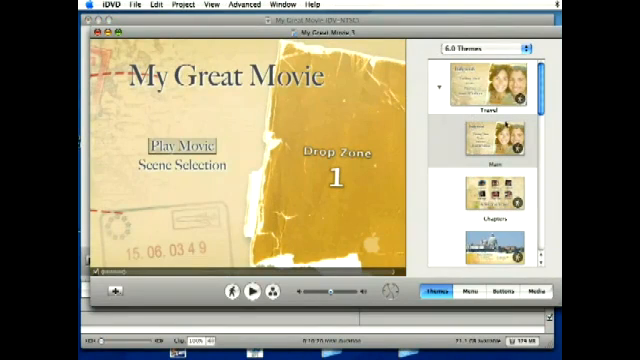
Scroll the Themes pane to browse the Travel theme's Main, Chapters and Extras variants
scroll(down, 3)
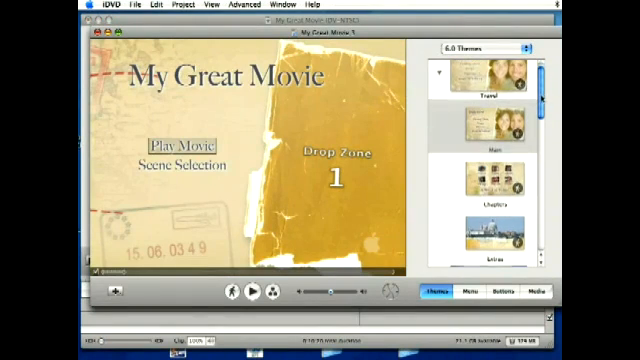